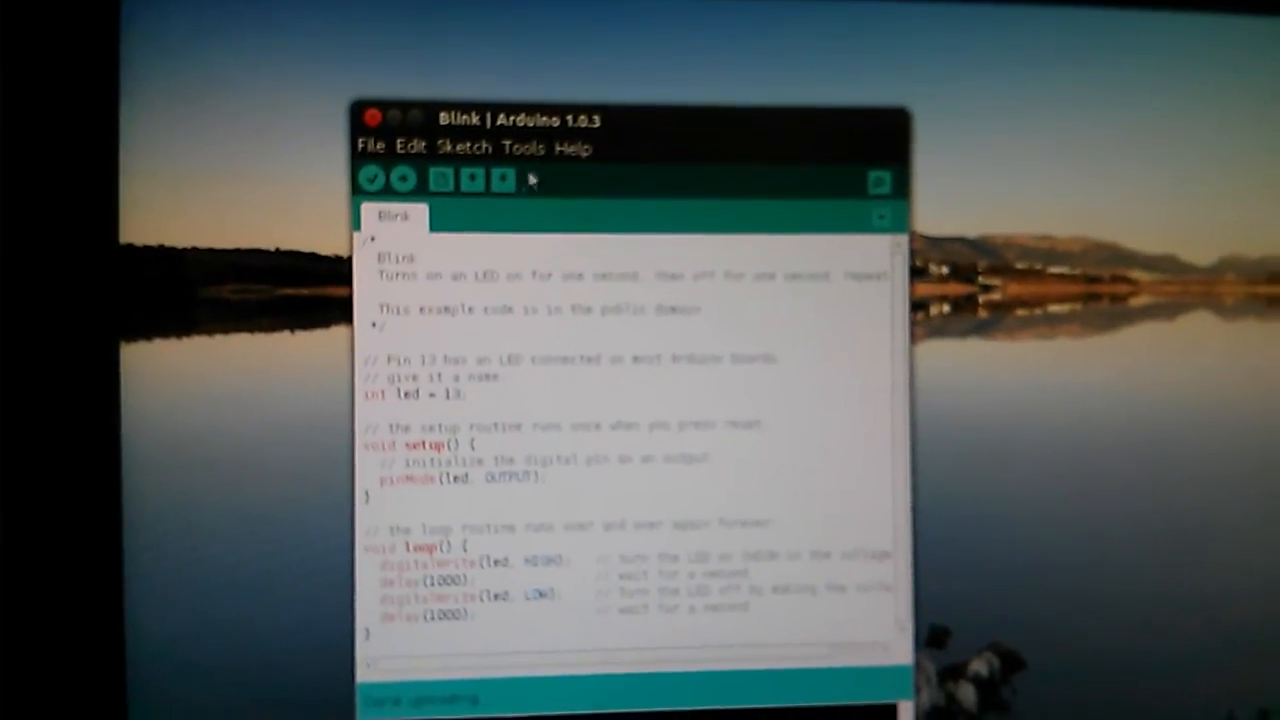
- Upload the Blink sketch to the board and wait for 'Done uploading'
{"action": "left_click", "coordinate": [556, 158]}
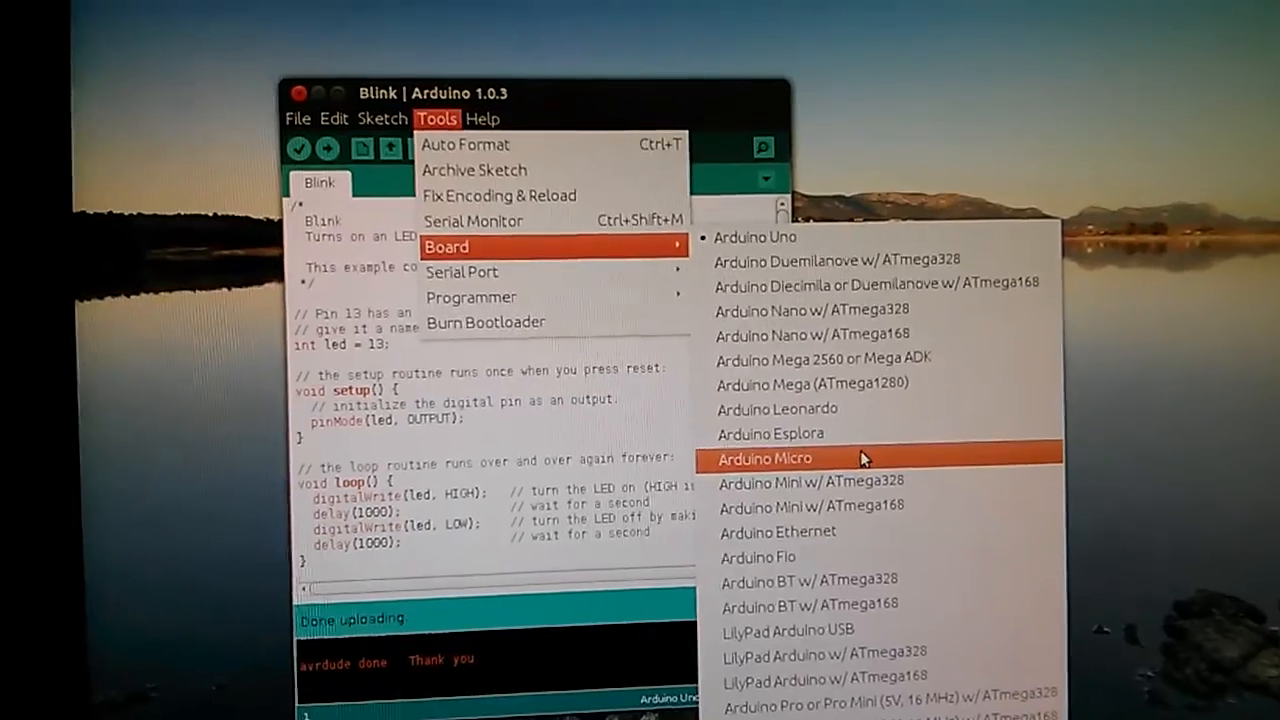
- Select Arduino Uno as the target board in place of Arduino Micro
{"action": "left_click", "coordinate": [766, 458]}
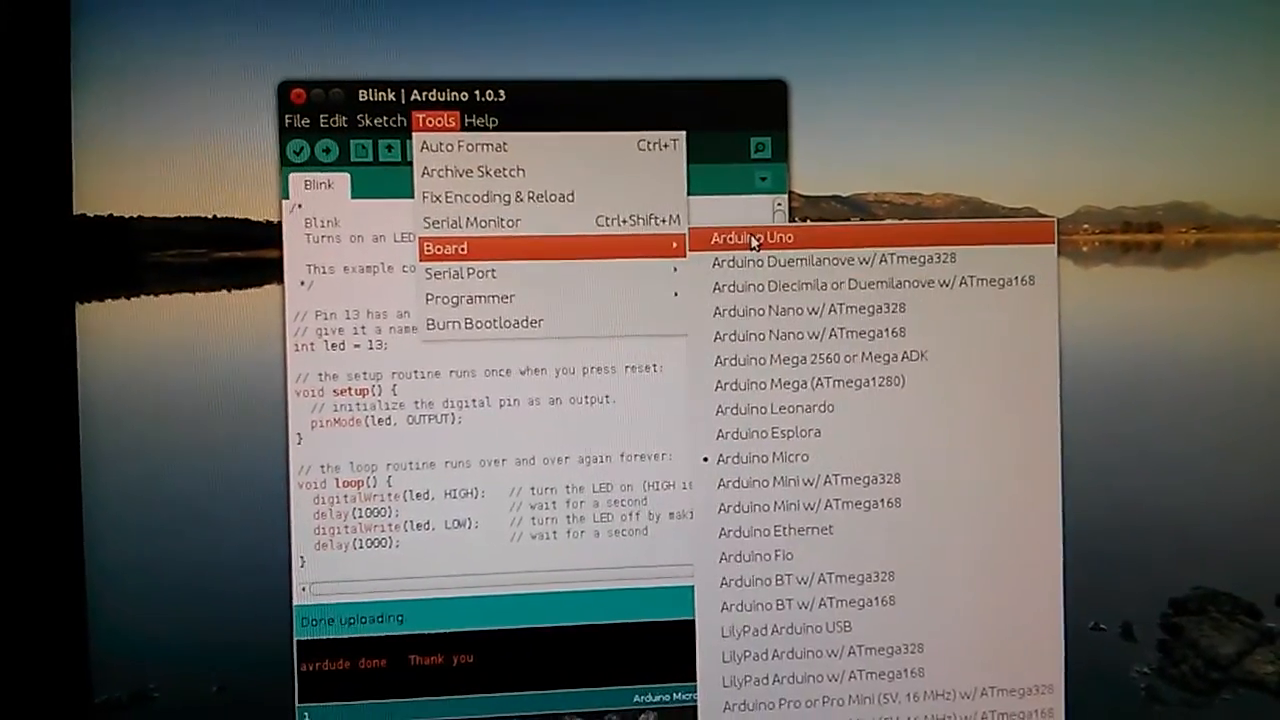
{"action": "left_click", "coordinate": [752, 236]}
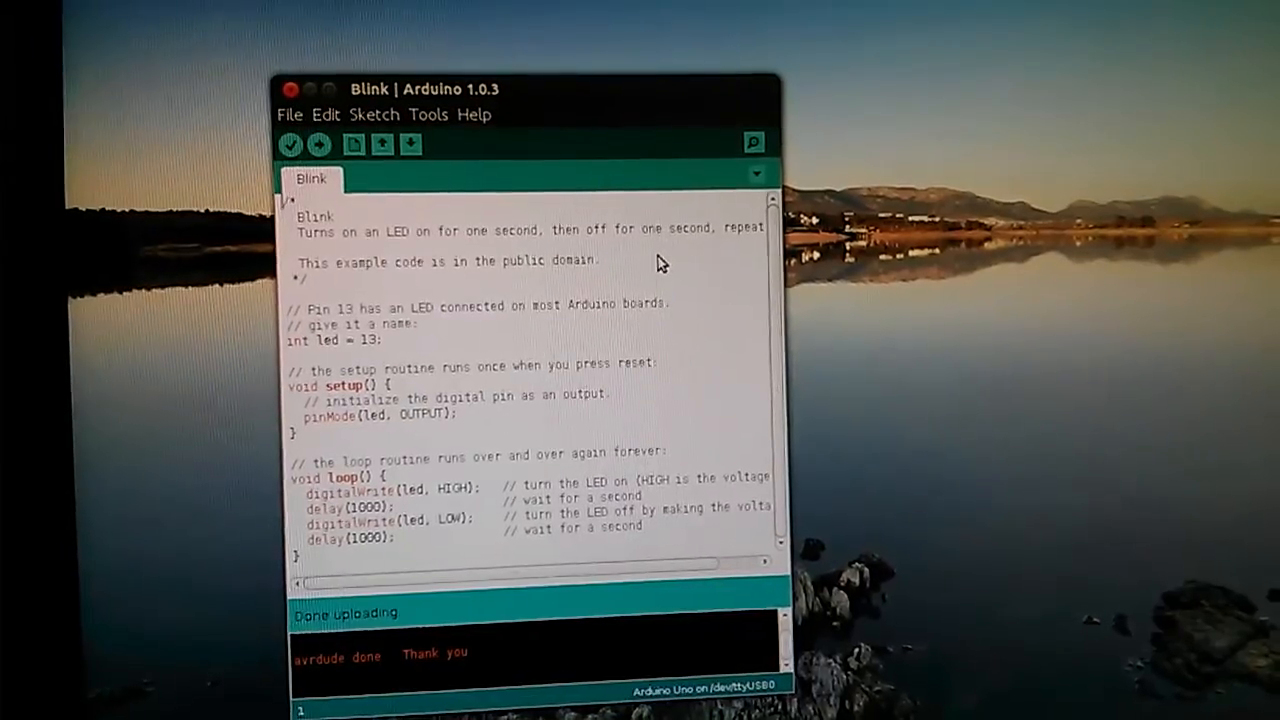